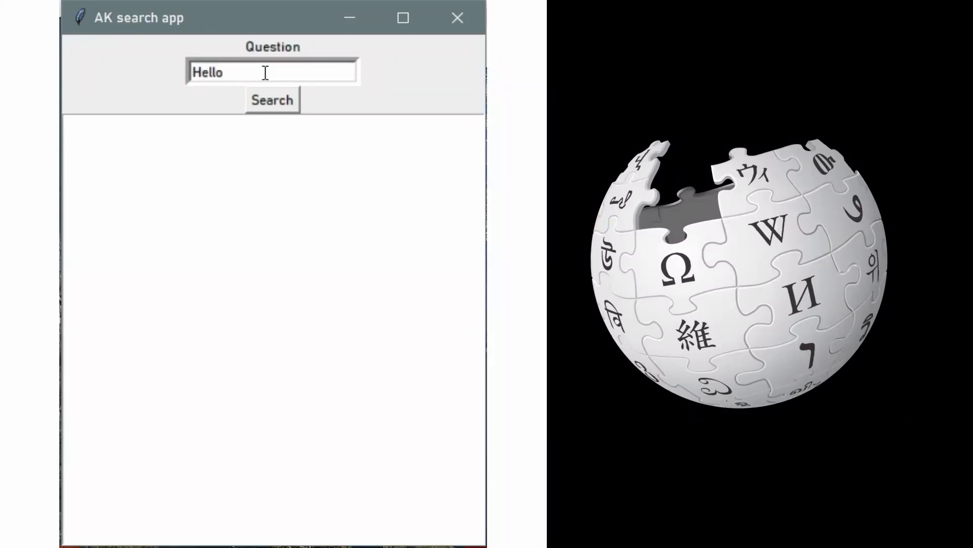
Step: Complete the Question entry to read Helloworld and run the Wikipedia search for it
{"action": "type", "text": "world"}
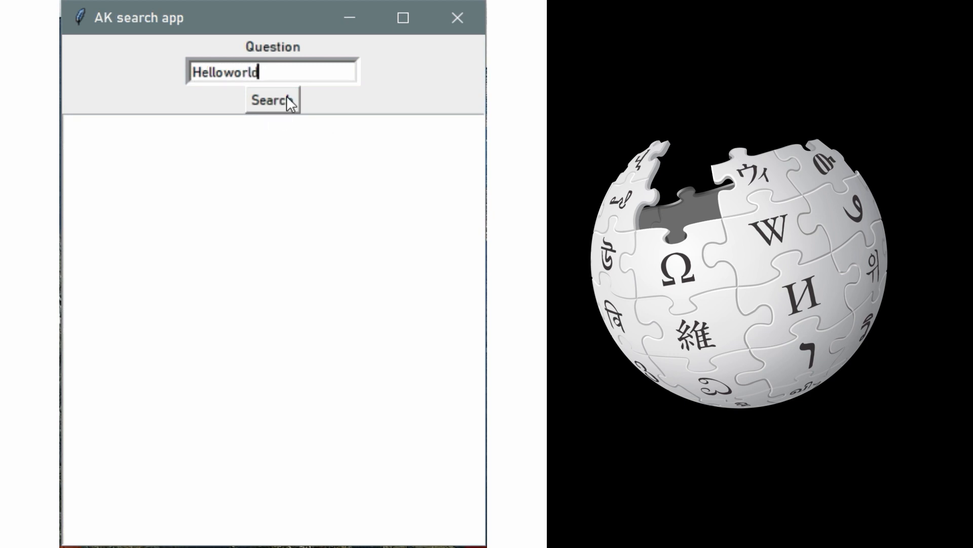
{"action": "left_click", "coordinate": [272, 101]}
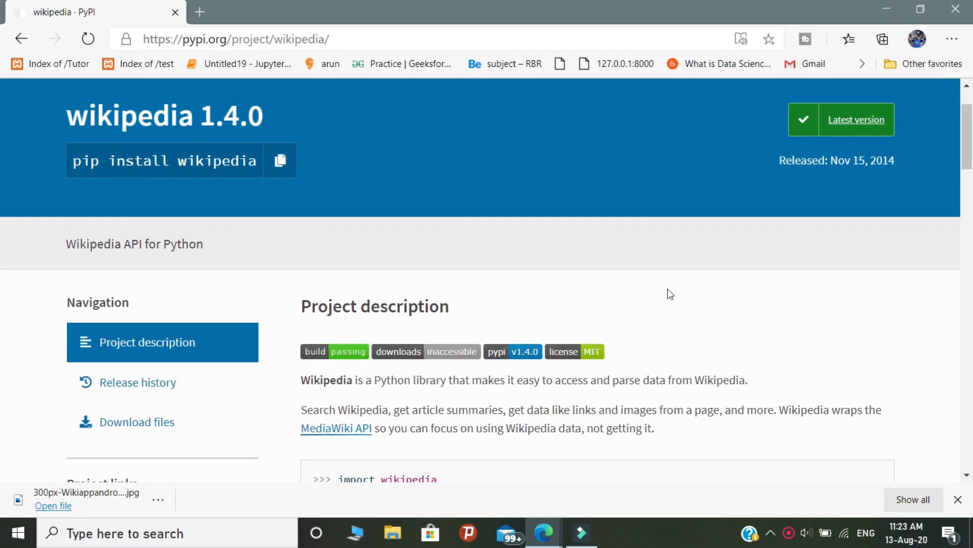
{"action": "scroll", "scroll_direction": "down", "scroll_amount": 3}
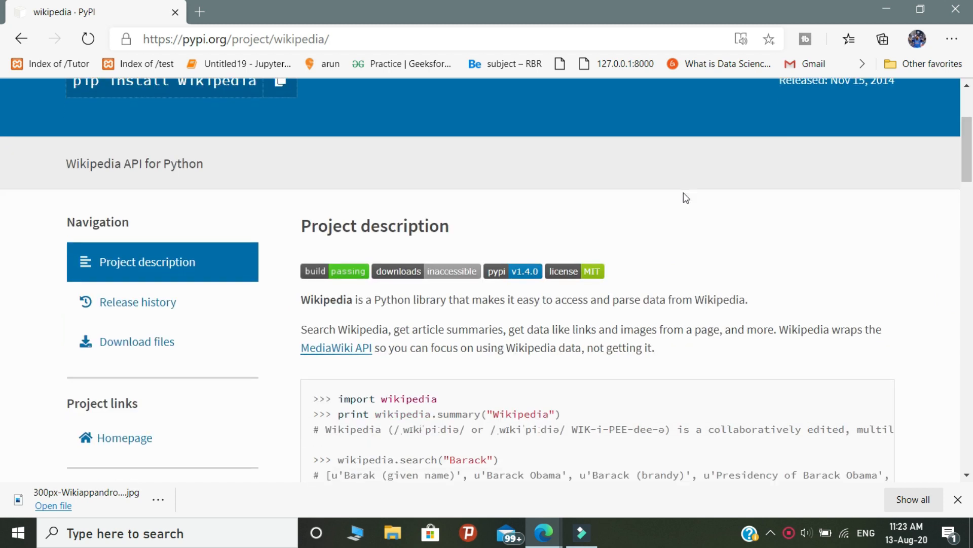
{"action": "scroll", "scroll_direction": "down", "scroll_amount": 3}
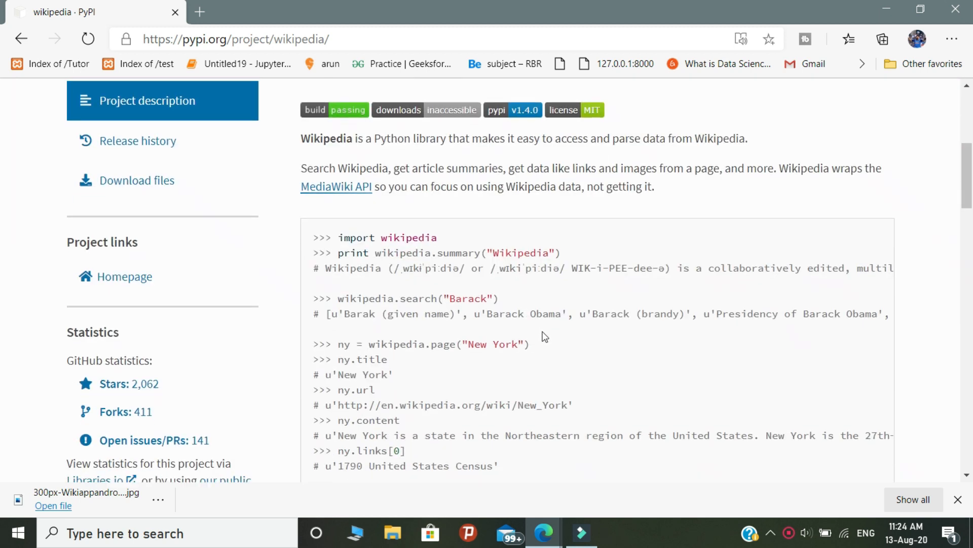
{"action": "scroll", "scroll_direction": "down", "scroll_amount": 3}
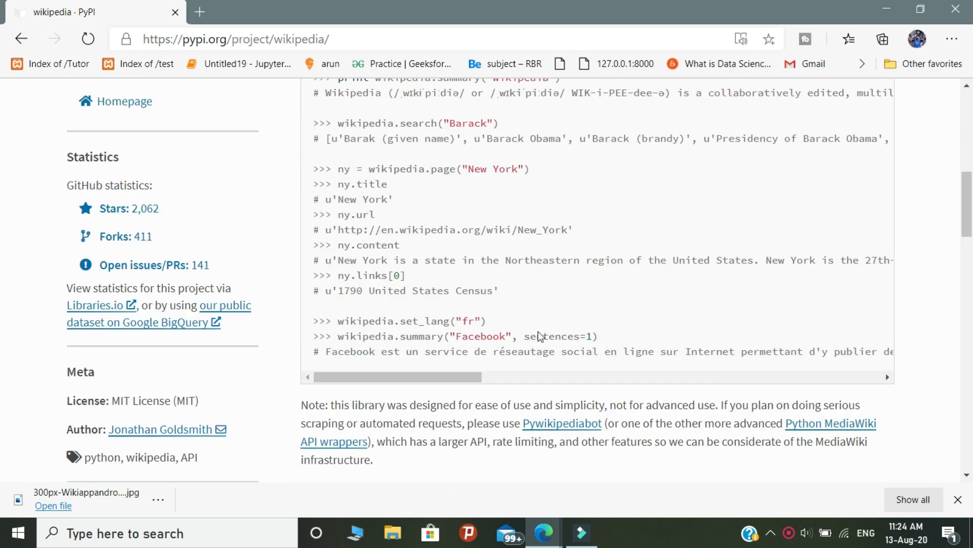
{"action": "left_click", "coordinate": [615, 532]}
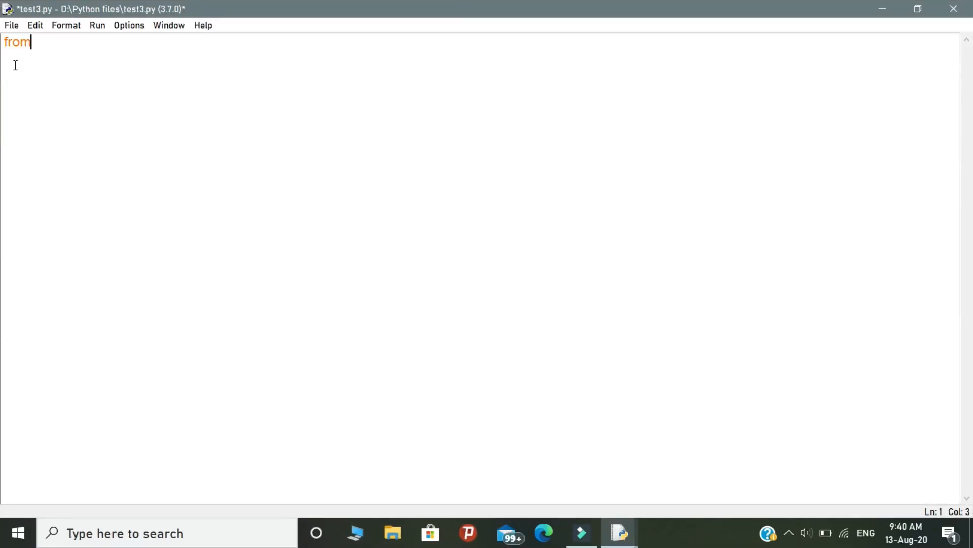
Step: Write 'from tkinter import *', 'import wikipedia' and the 'def on_click():' header in test3.py
{"action": "type", "text": "tkinter import *"}
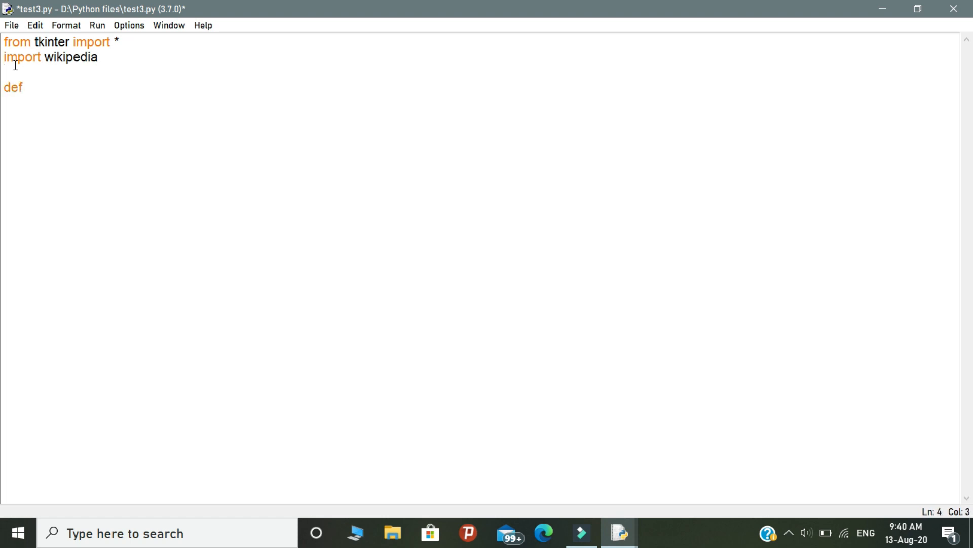
{"action": "type", "text": "on_clic"}
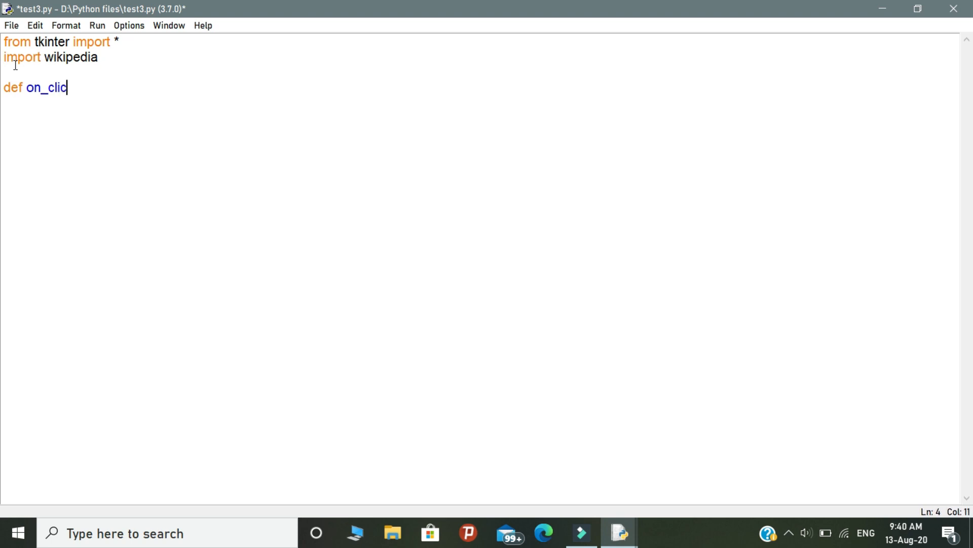
{"action": "type", "text": "k():"}
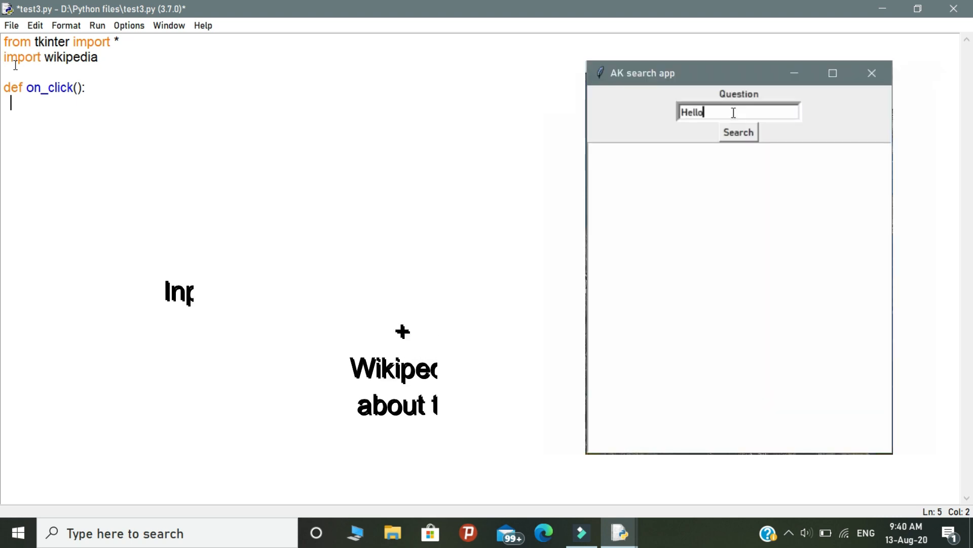
{"action": "type", "text": "world"}
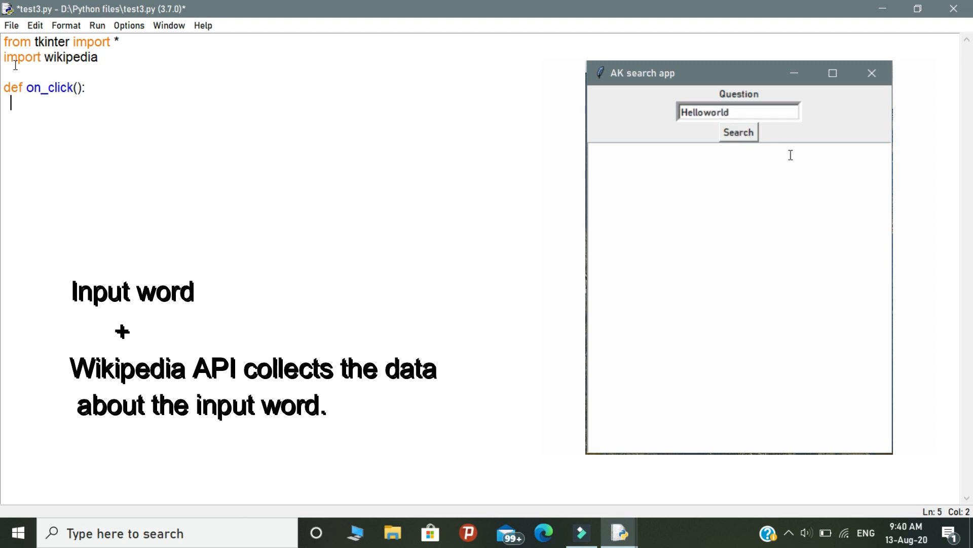
{"action": "left_click", "coordinate": [738, 132]}
{"action": "type", "text": "q="}
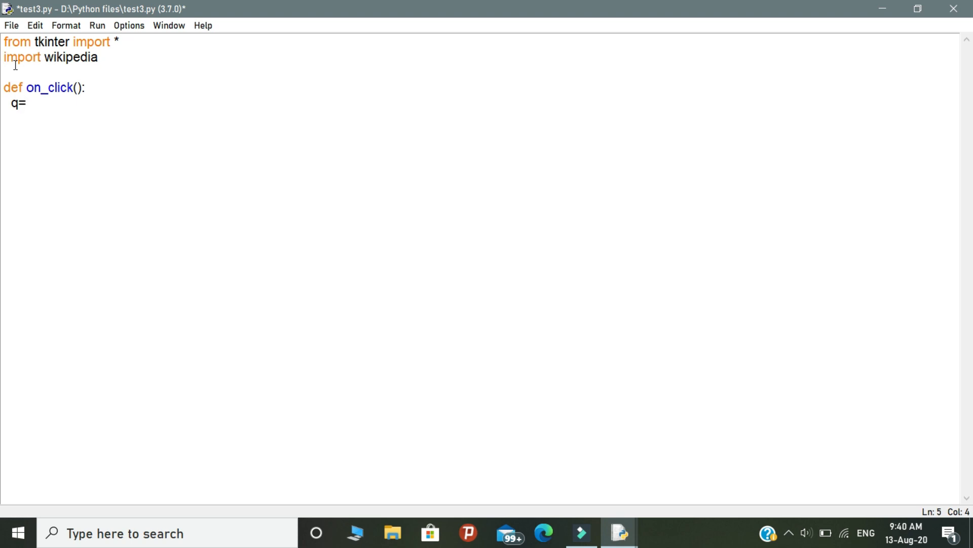
Step: Fill on_click with q=get_q.get() and text.insert(INSERT , wikipedia.summary(q)), then end the function body
{"action": "type", "text": "get_q.get("}
{"action": "left_click", "coordinate": [480, 117]}
{"action": "type", "text": "text.ins"}
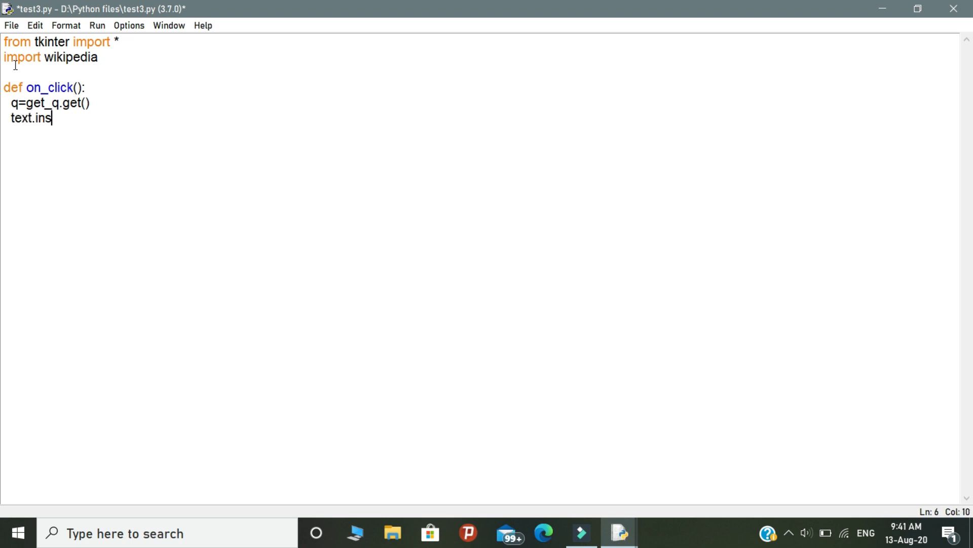
{"action": "type", "text": "ert(IN"}
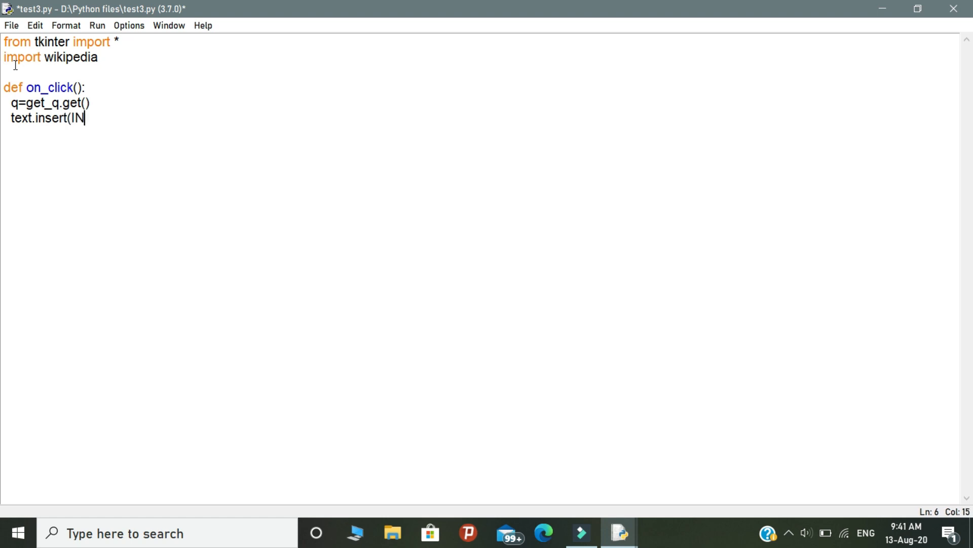
{"action": "type", "text": "SERT"}
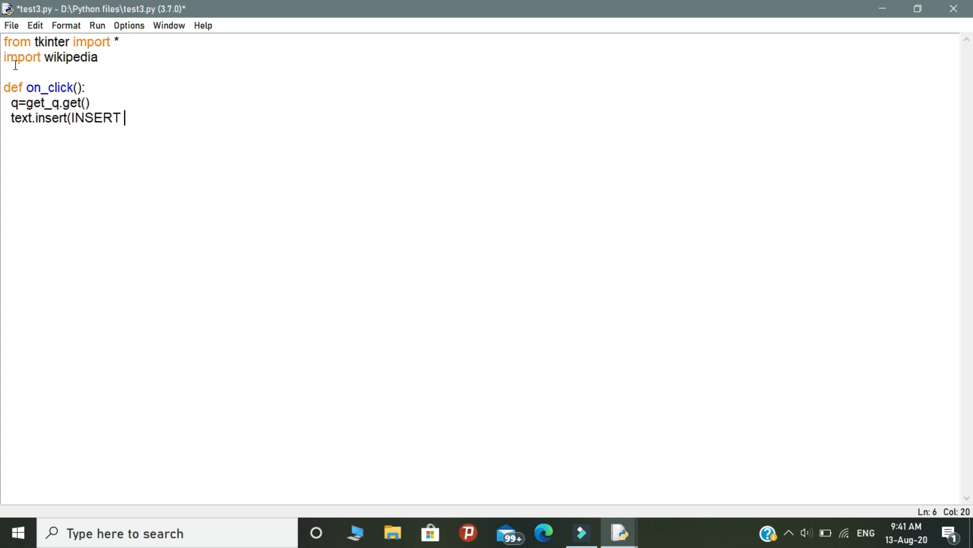
{"action": "type", "text": ","}
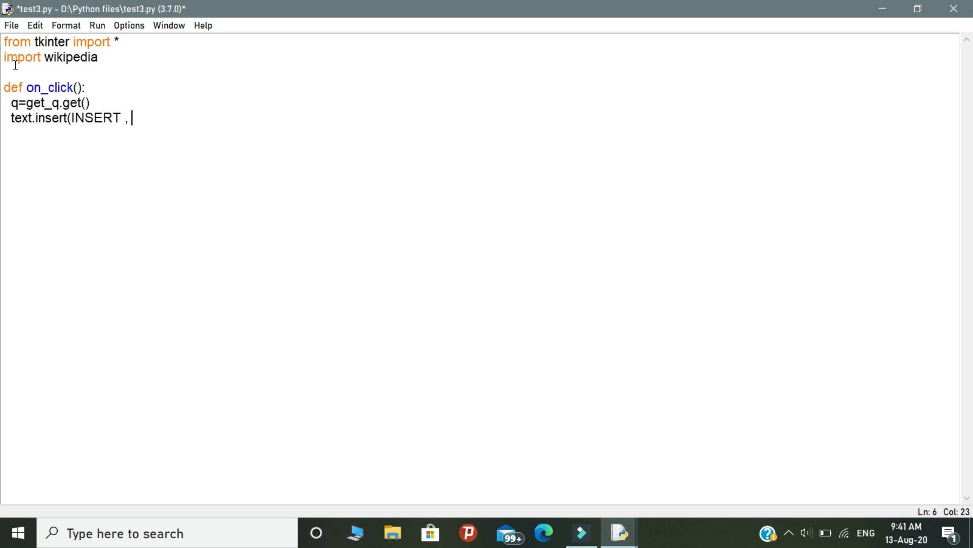
{"action": "type", "text": "wikiped"}
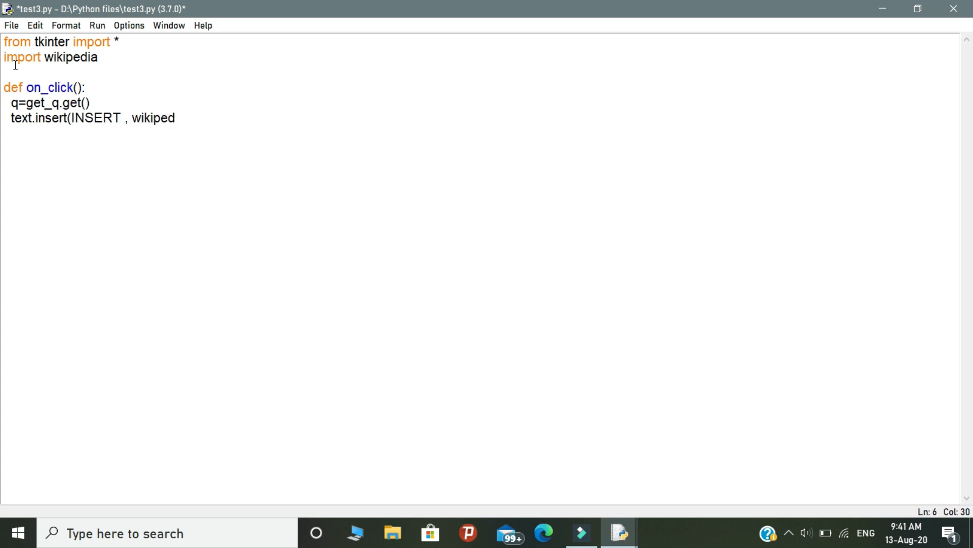
{"action": "type", "text": "ia.summary("}
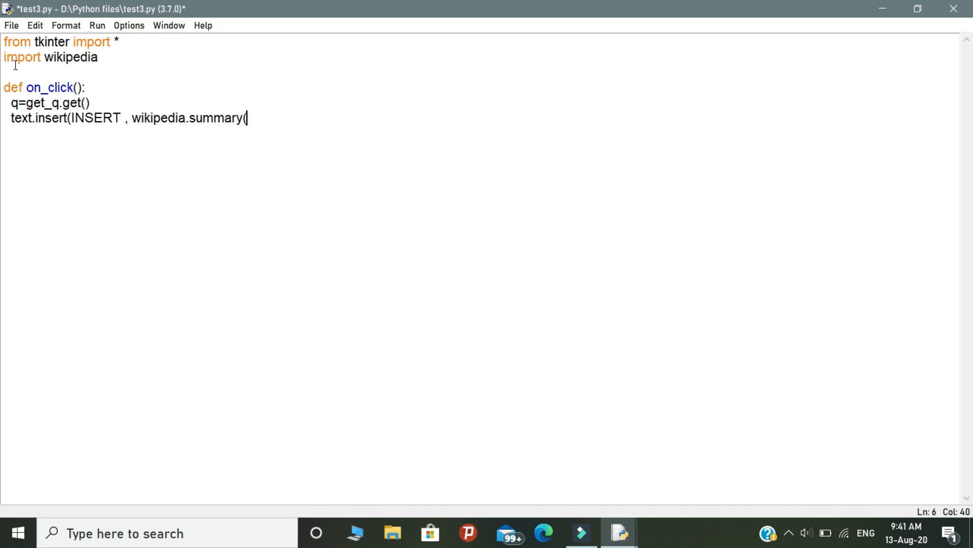
{"action": "type", "text": "q))"}
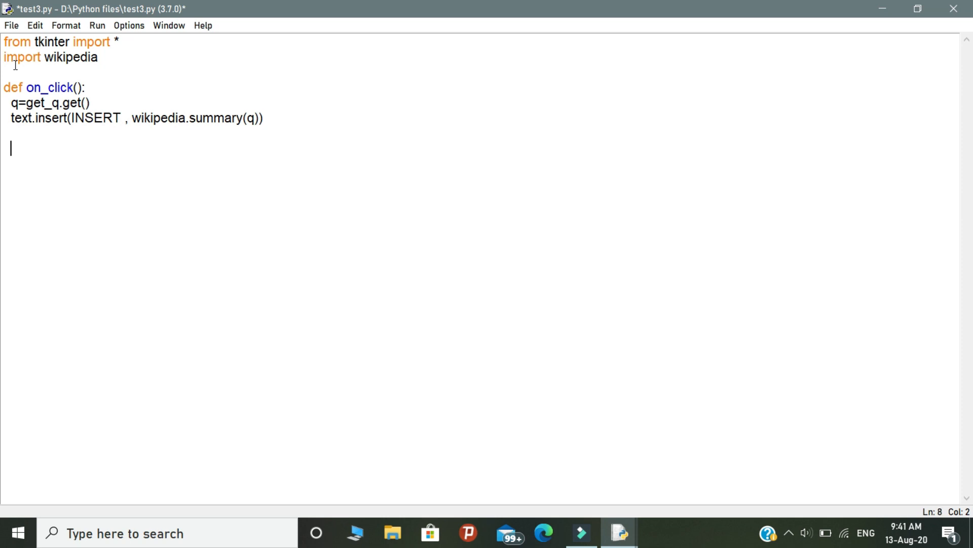
{"action": "key", "text": "Backspace"}
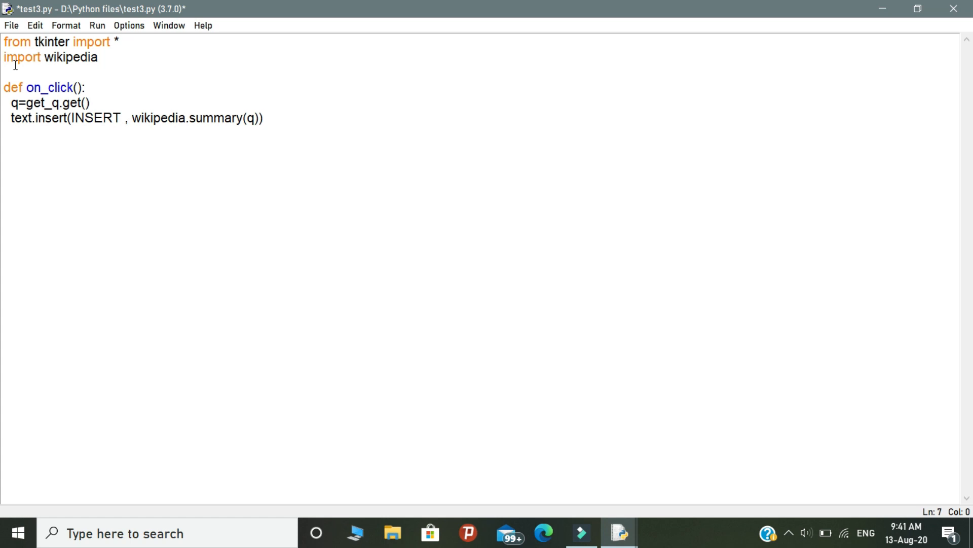
Step: Create root=Tk() titled 'AK Search app' and a question Label with text 'Question'
{"action": "type", "text": "root="}
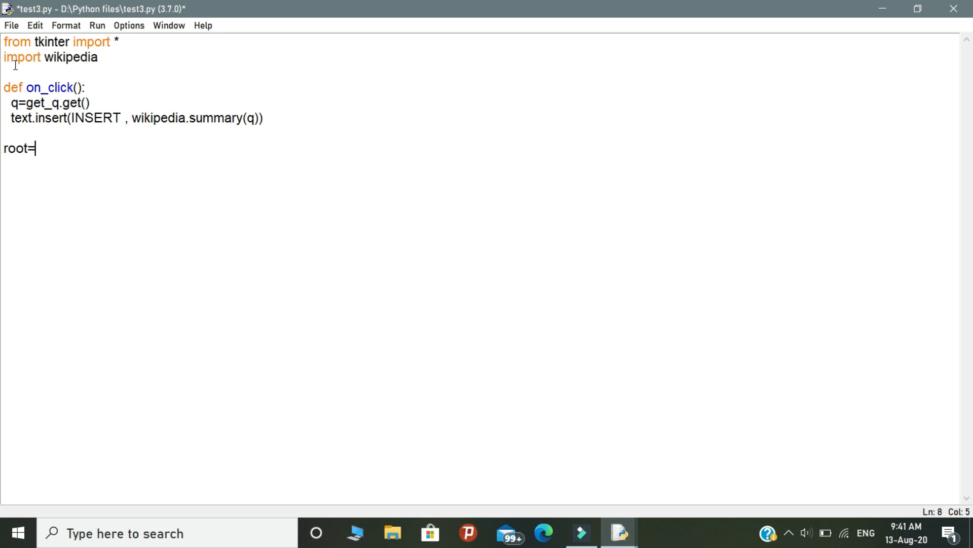
{"action": "type", "text": "Tk()"}
{"action": "type", "text": "root.title"}
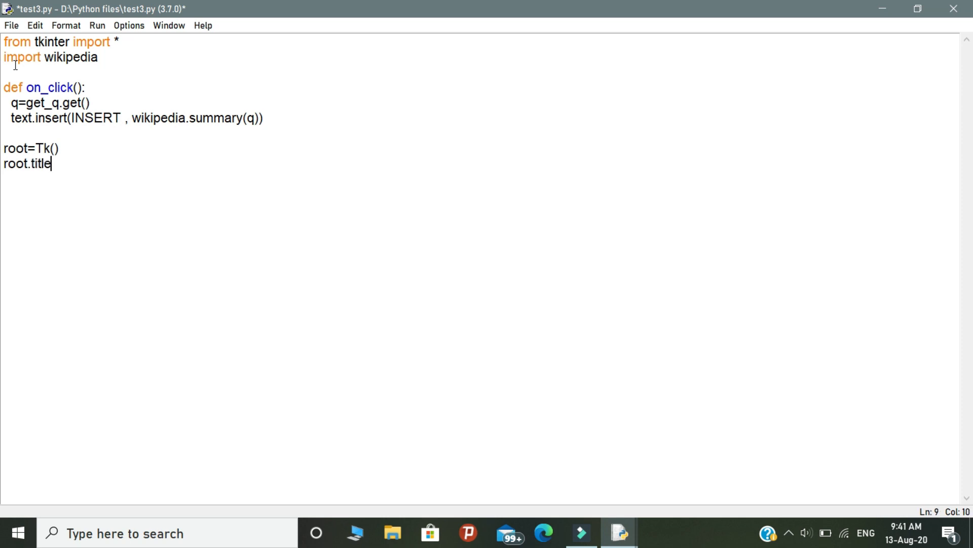
{"action": "type", "text": "(\"AK Search app"}
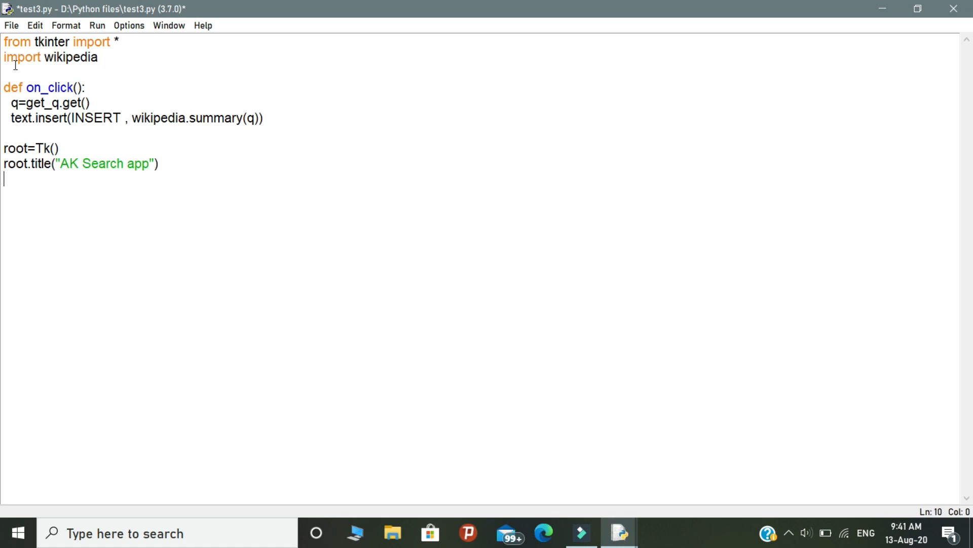
{"action": "type", "text": "question=Label"}
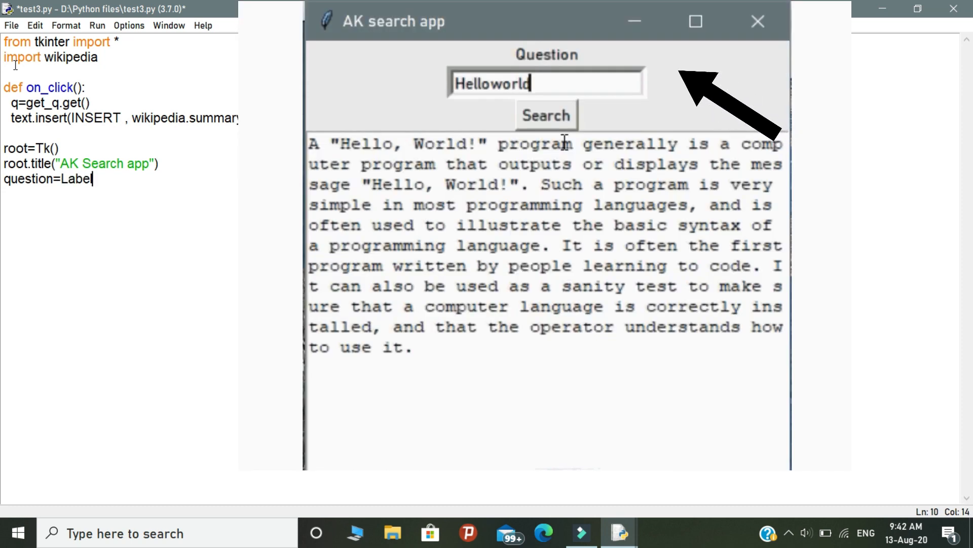
{"action": "type", "text": "(root,"}
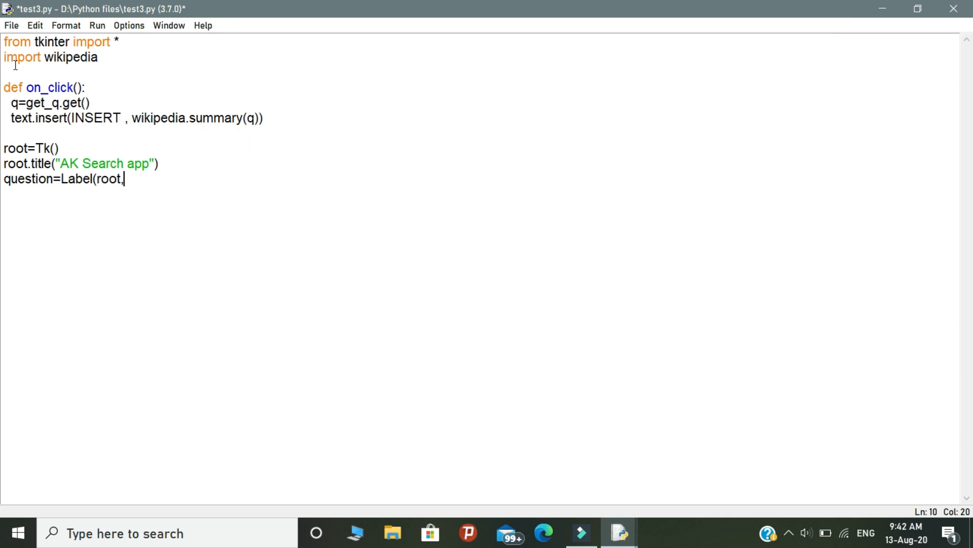
{"action": "type", "text": "text='Question"}
{"action": "type", "text": "ge"}
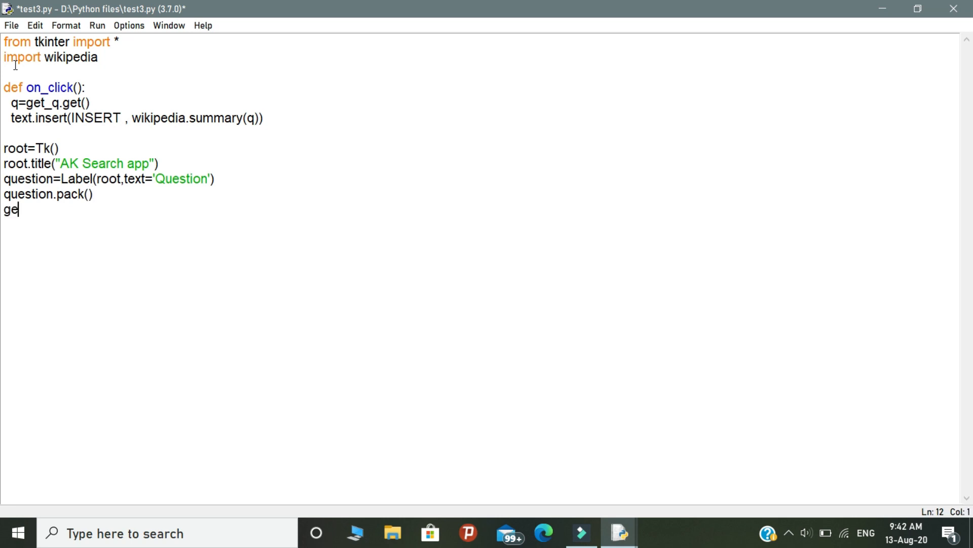
Step: Add the get_q=Entry(root,bd=5) input field and pack it
{"action": "type", "text": "t_q"}
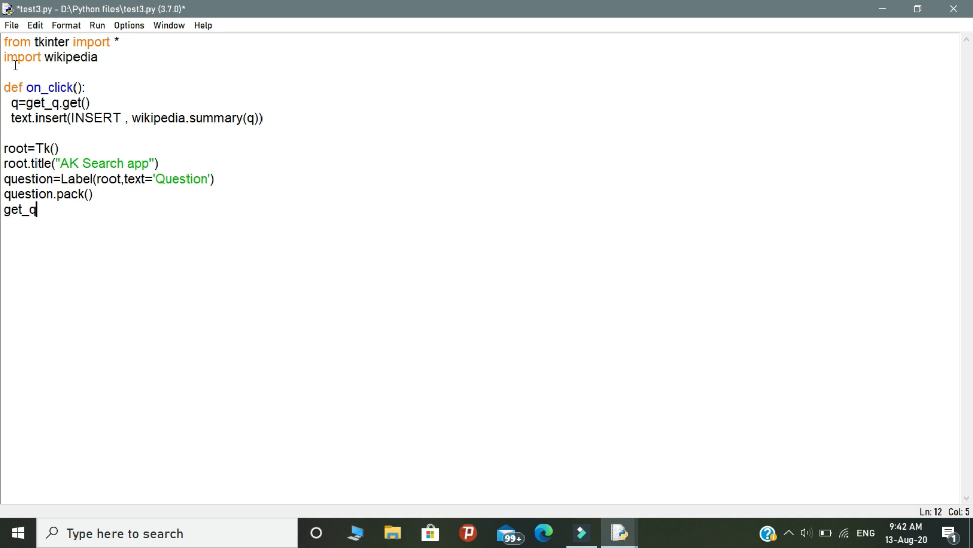
{"action": "type", "text": "=Ent"}
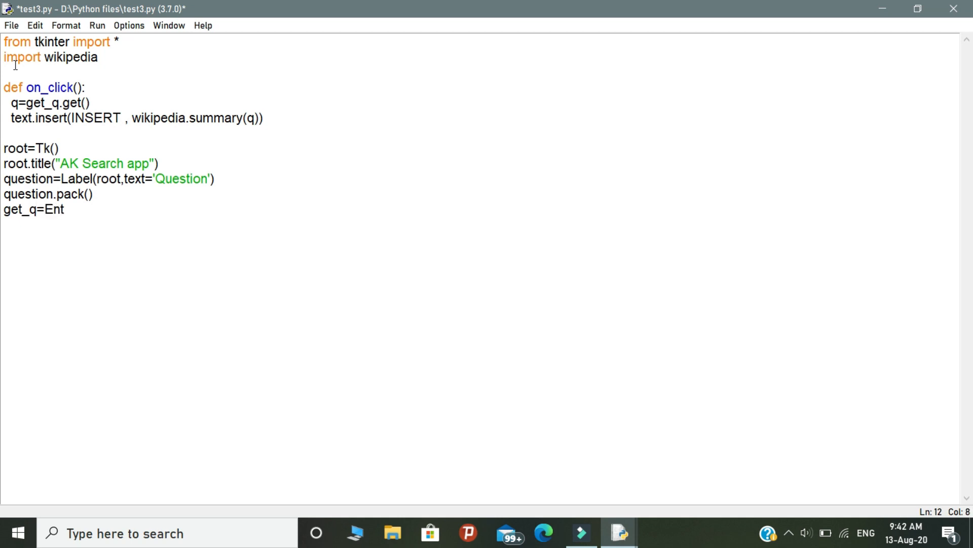
{"action": "left_click", "coordinate": [545, 115]}
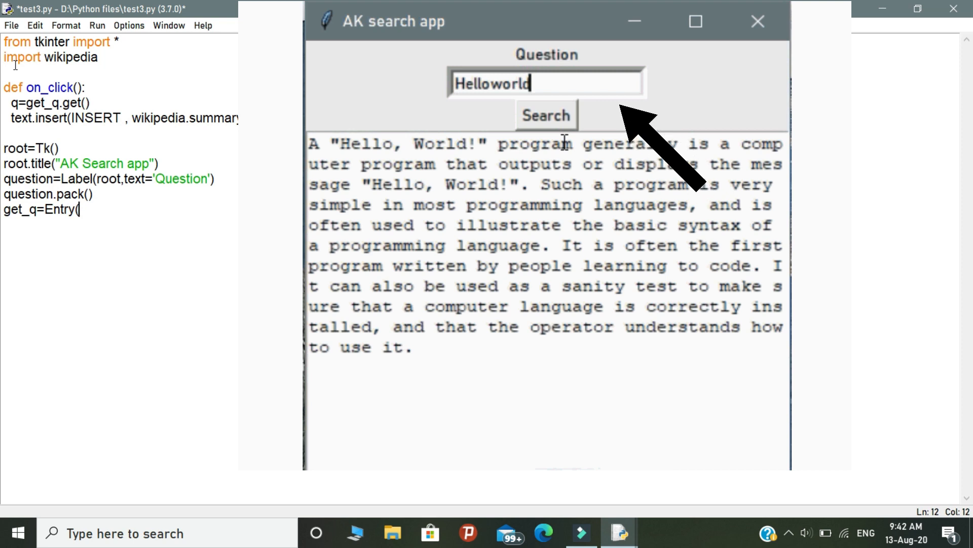
{"action": "type", "text": "root,bd"}
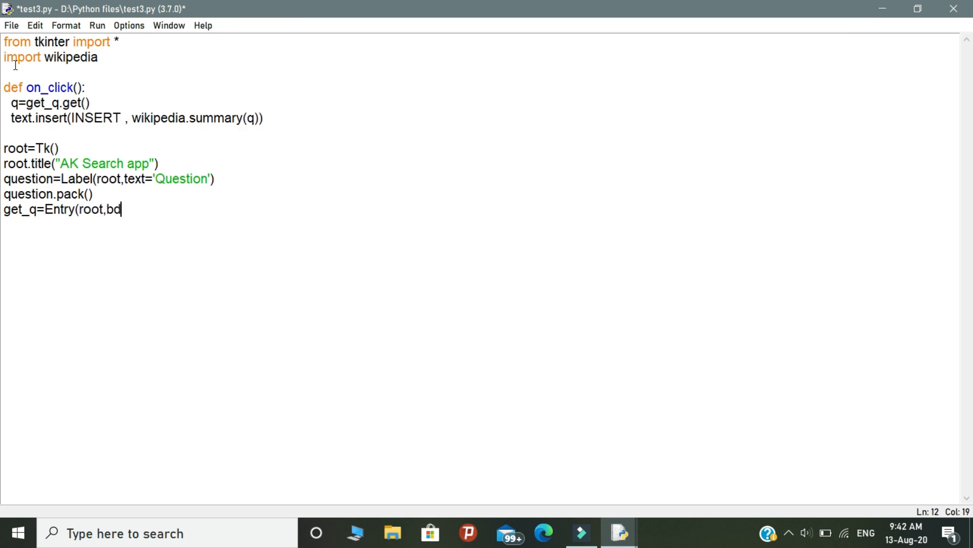
{"action": "type", "text": "=5)"}
{"action": "type", "text": "submit"}
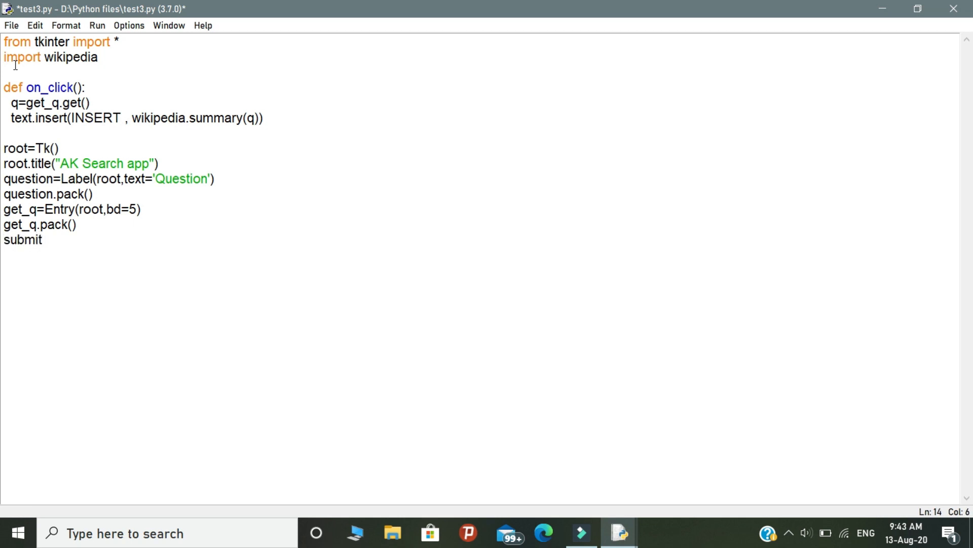
Step: Define submit=Button(root,text='Search',command=on_click)
{"action": "type", "text": "=Button"}
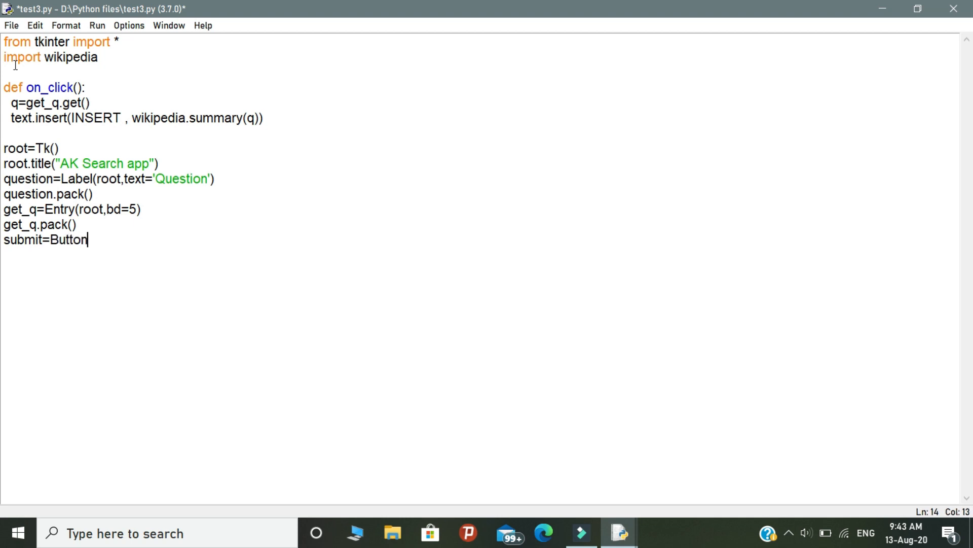
{"action": "type", "text": "(root,text"}
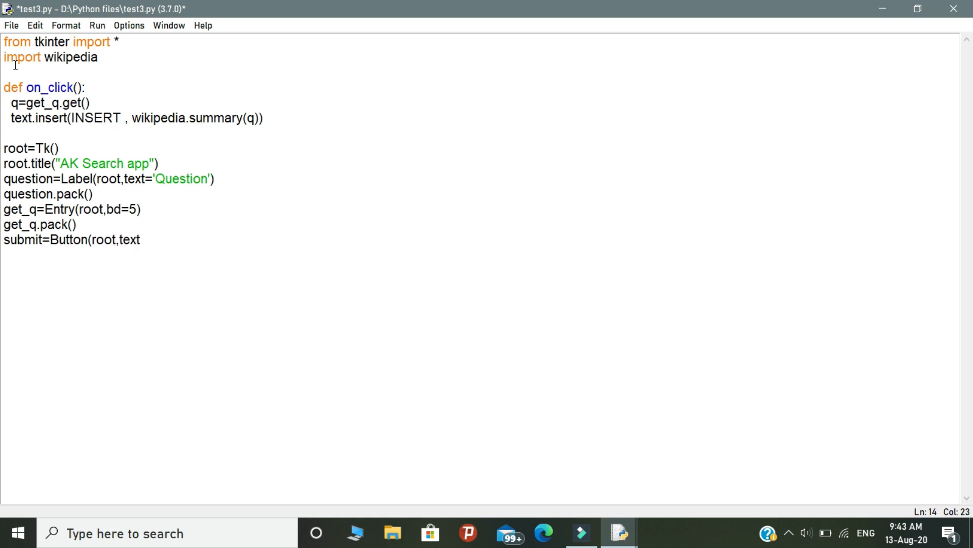
{"action": "type", "text": "="}
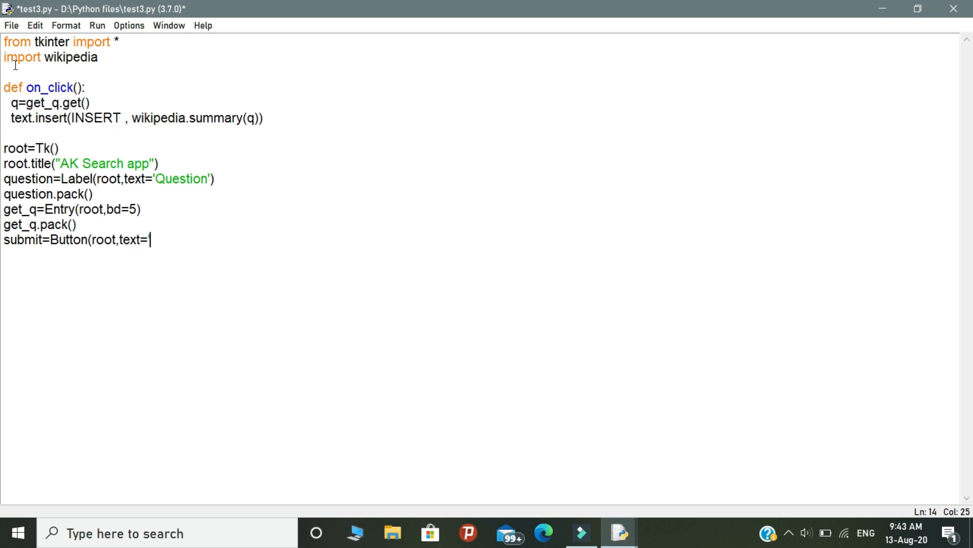
{"action": "type", "text": "'Search"}
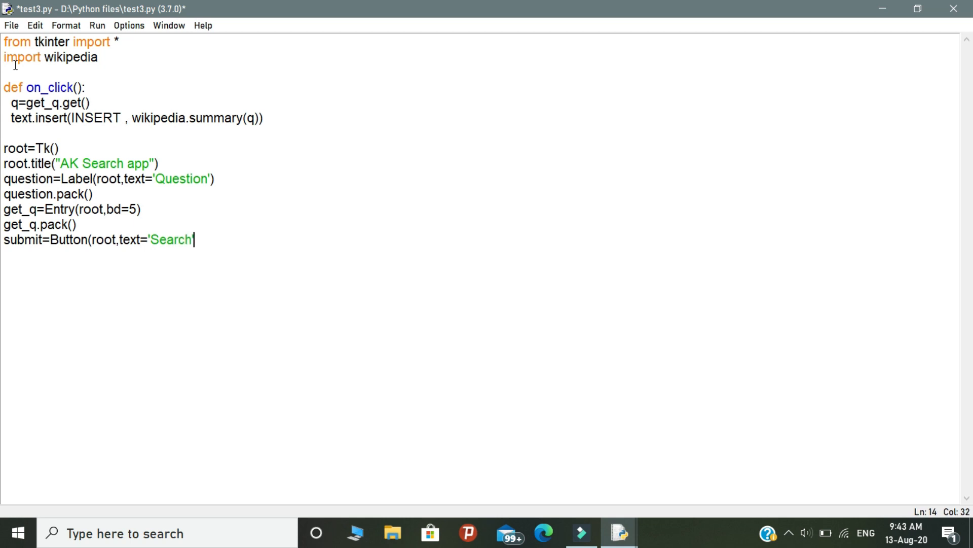
{"action": "type", "text": ",commnad"}
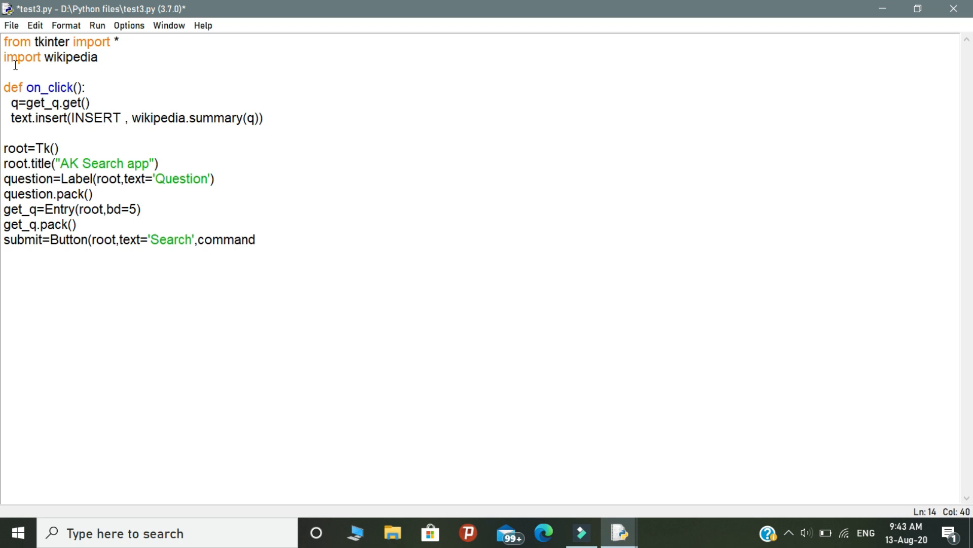
{"action": "type", "text": "="}
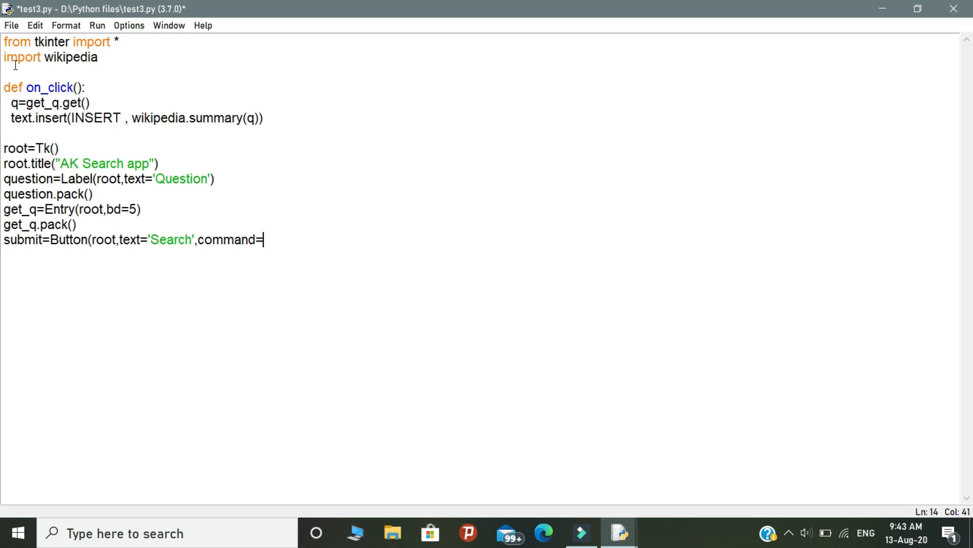
{"action": "type", "text": "0"}
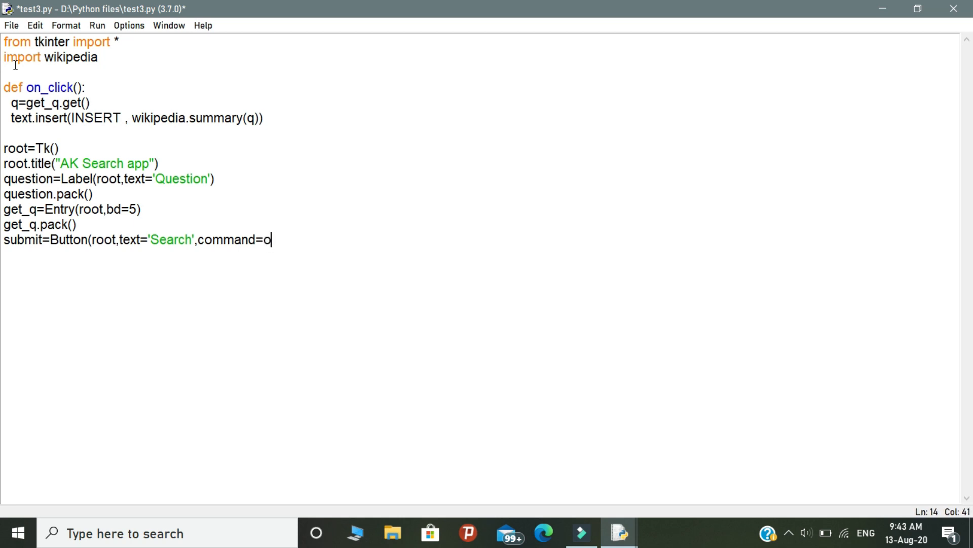
{"action": "type", "text": "n_click"}
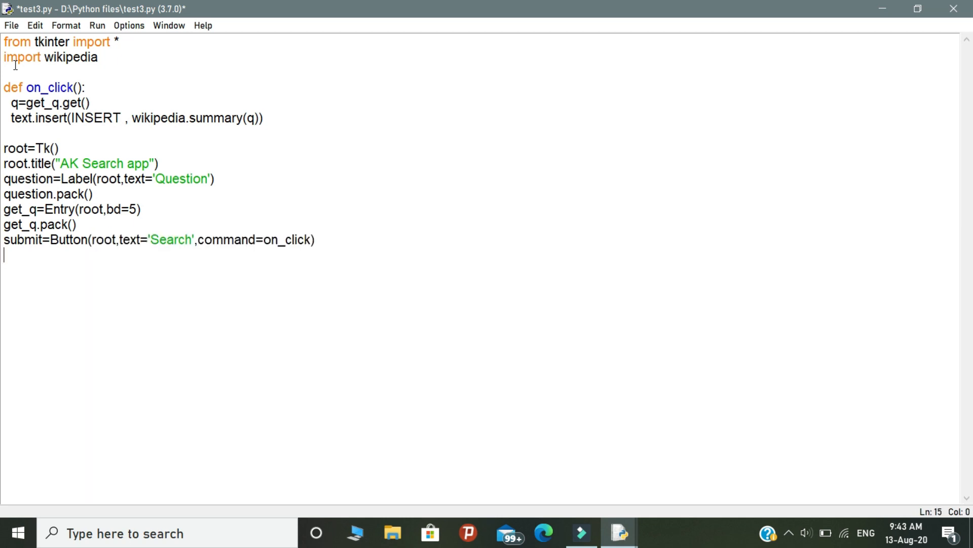
Step: Pack the submit button and add the text=Text(root) widget line
{"action": "type", "text": "sub"}
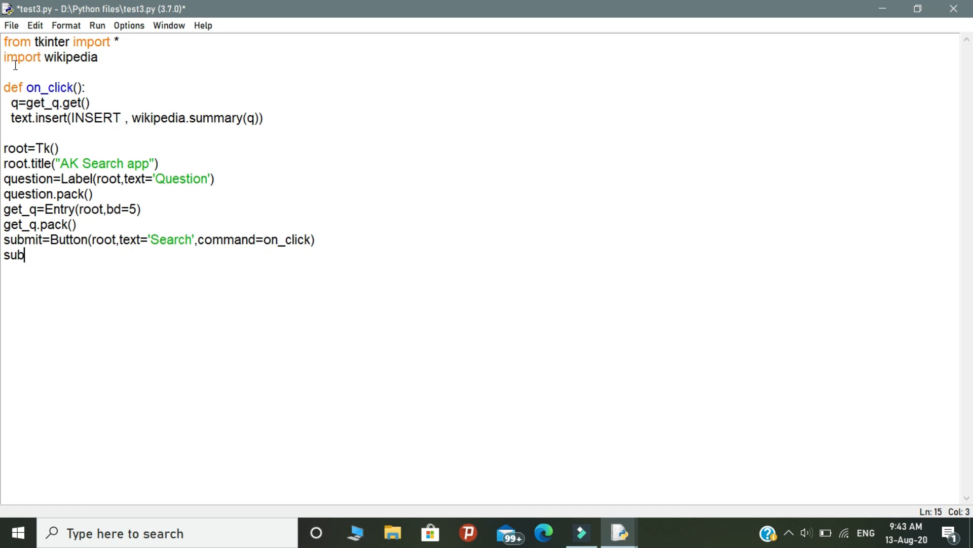
{"action": "type", "text": "mit.pac"}
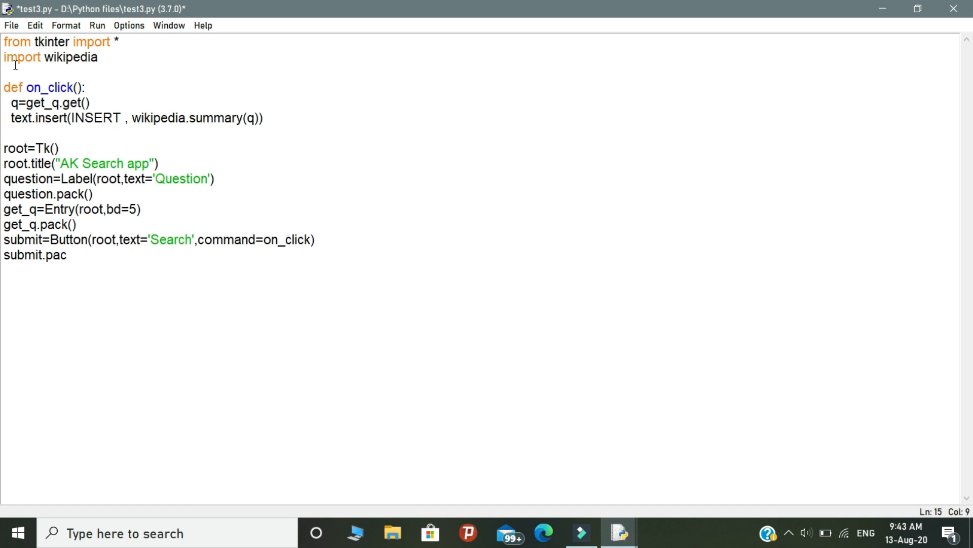
{"action": "type", "text": "k()"}
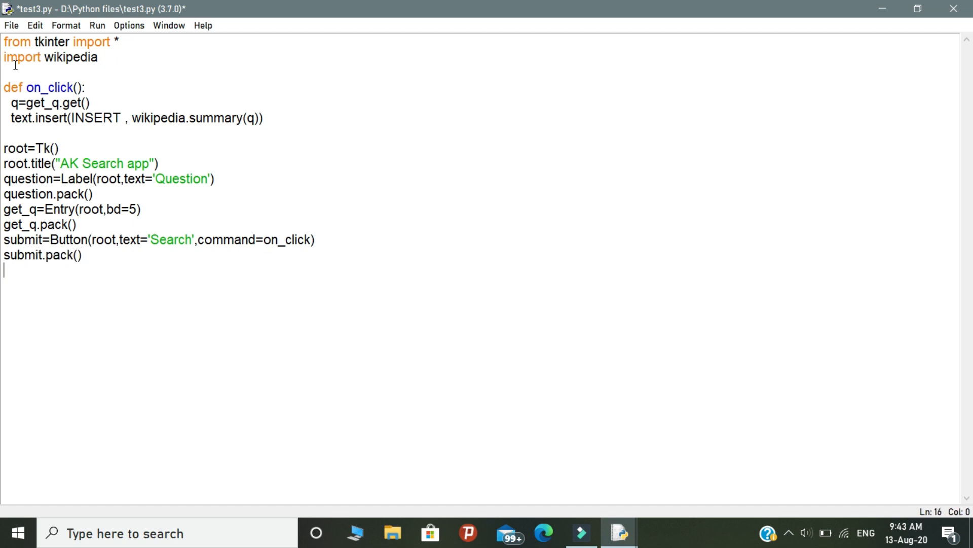
{"action": "type", "text": "text=Text(root)"}
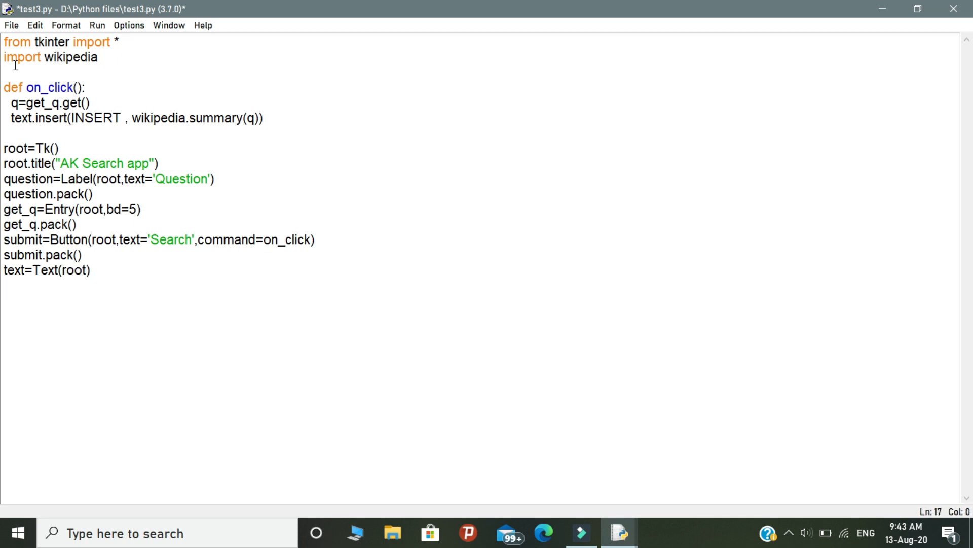
Step: Pack the text widget and end the script with root.mainloop(), then run the module
{"action": "type", "text": "text.pack("}
{"action": "left_click", "coordinate": [480, 315]}
{"action": "type", "text": "root"}
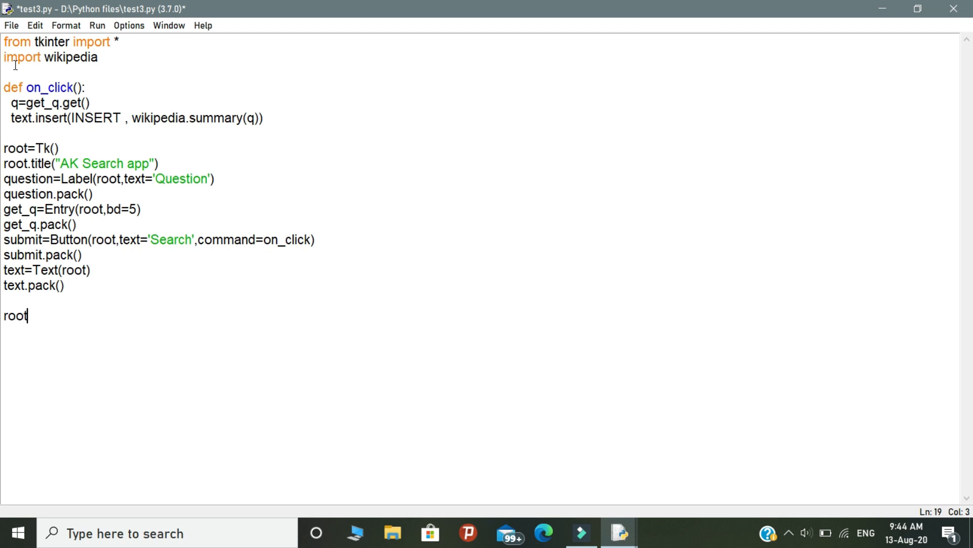
{"action": "type", "text": ".mainloop("}
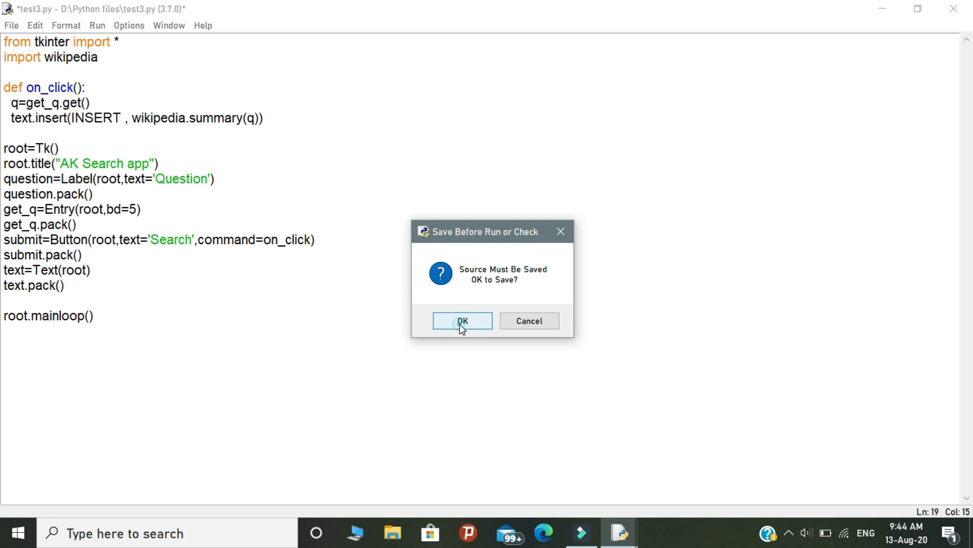
Step: Confirm saving the script so it runs and opens the AK Search app window
{"action": "left_click", "coordinate": [463, 320]}
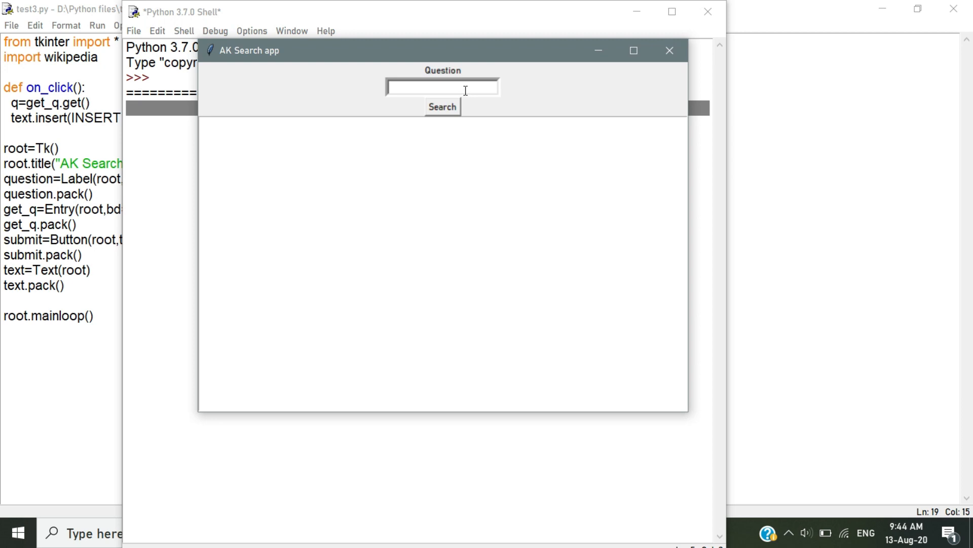
{"action": "mouse_move", "coordinate": [439, 132]}
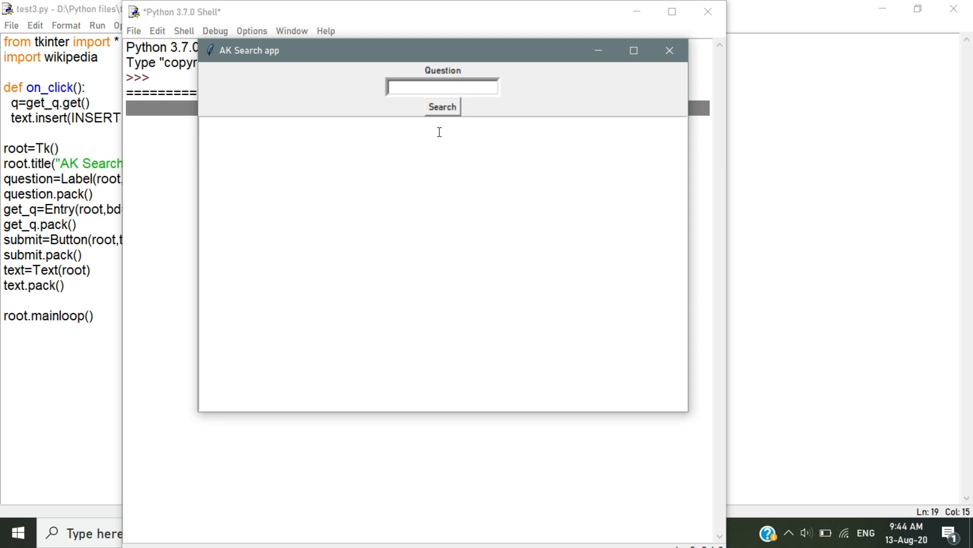
Step: Search 'python' to show its Wikipedia summary in the text area, then close the app
{"action": "type", "text": "py"}
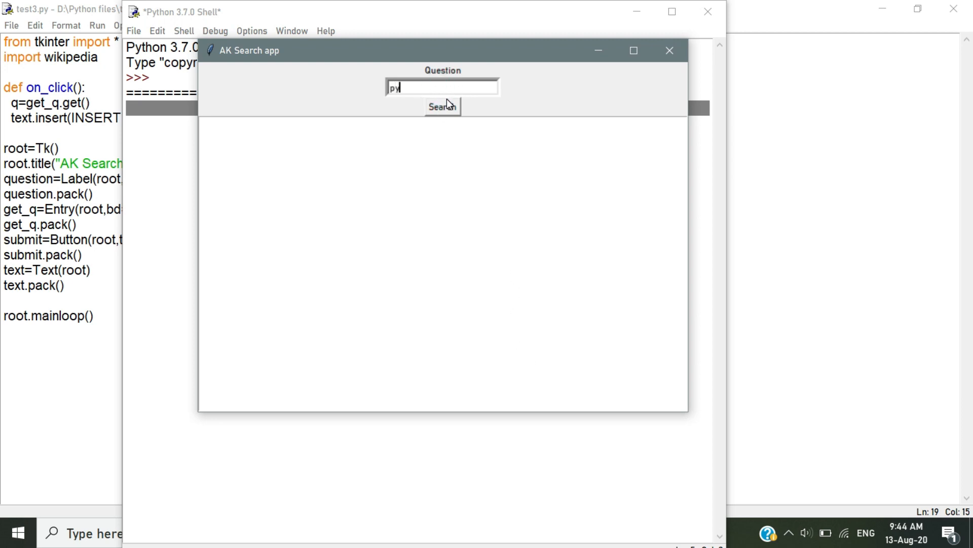
{"action": "type", "text": "thon"}
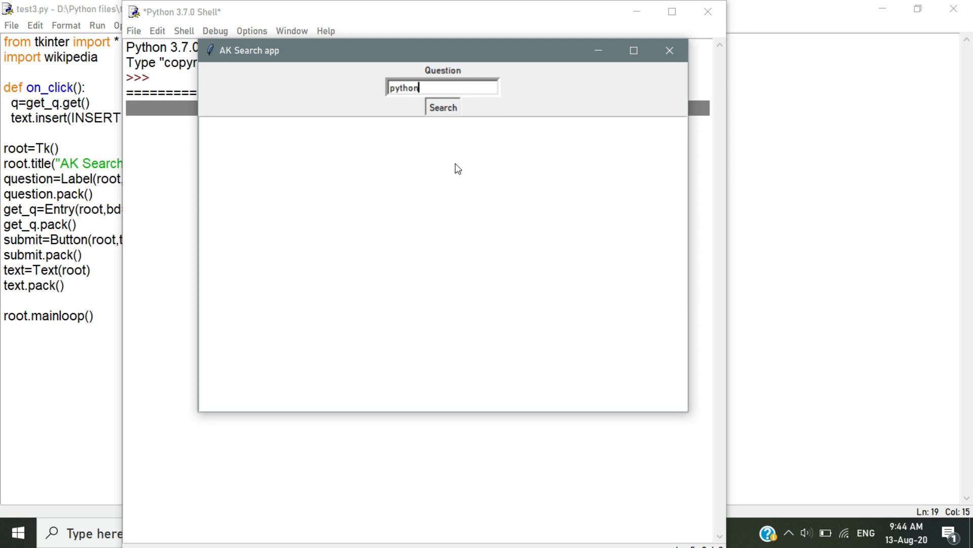
{"action": "left_click", "coordinate": [442, 107]}
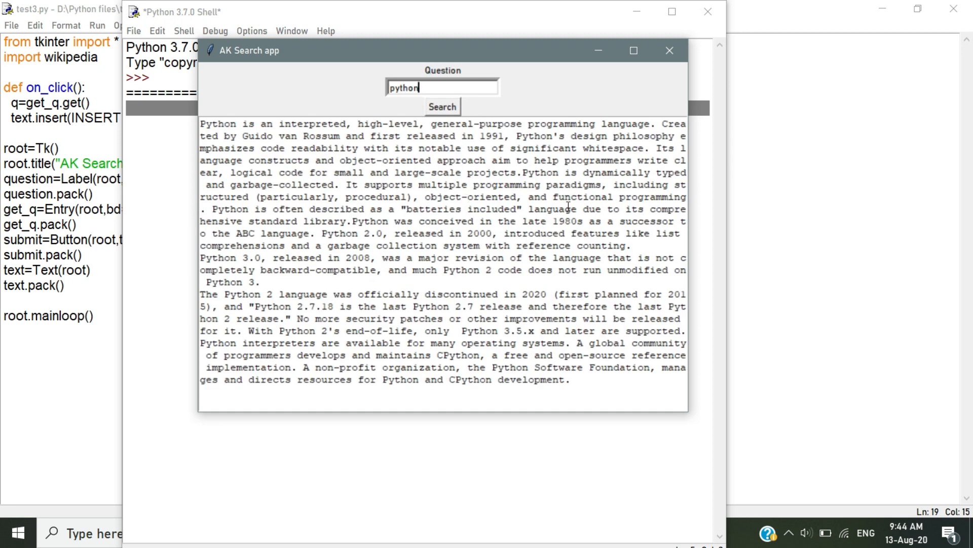
{"action": "mouse_move", "coordinate": [622, 109]}
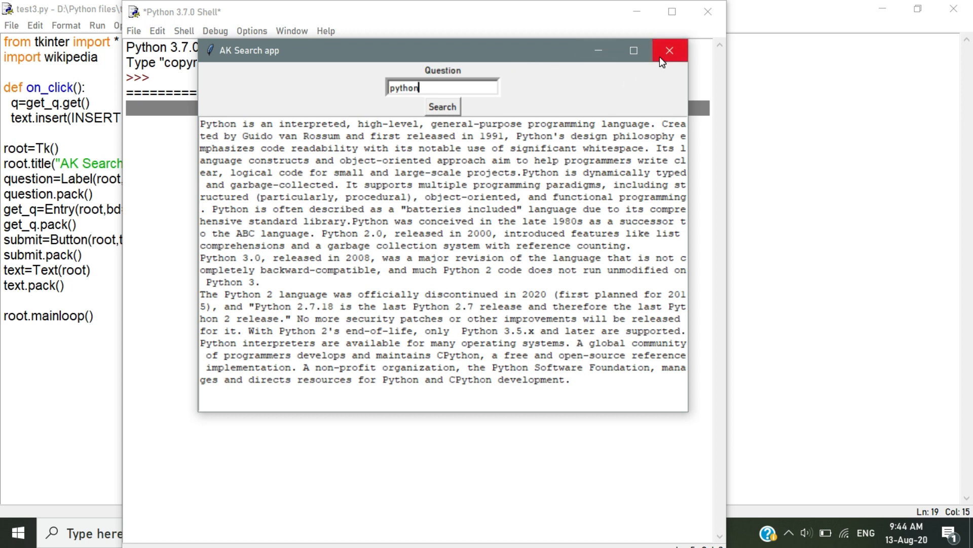
{"action": "mouse_move", "coordinate": [669, 51]}
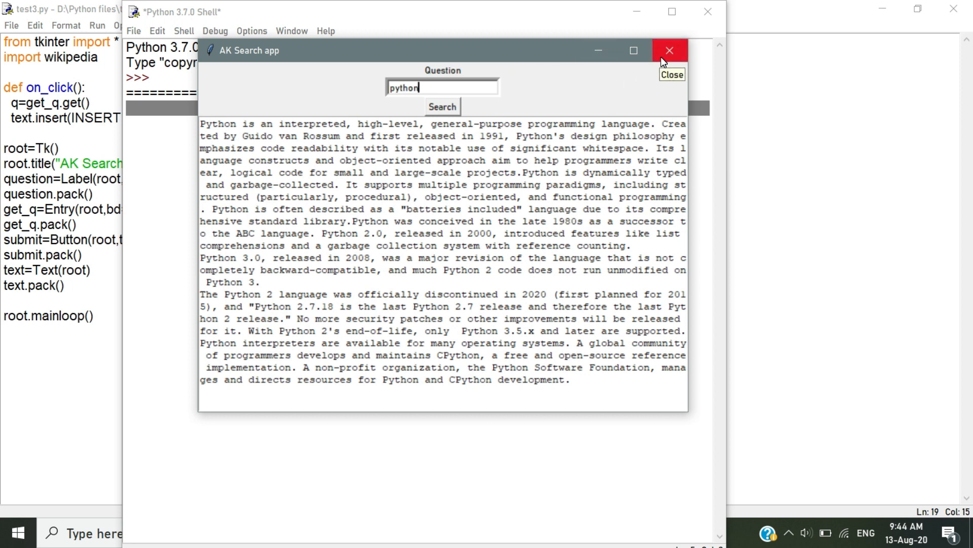
{"action": "left_click", "coordinate": [669, 50]}
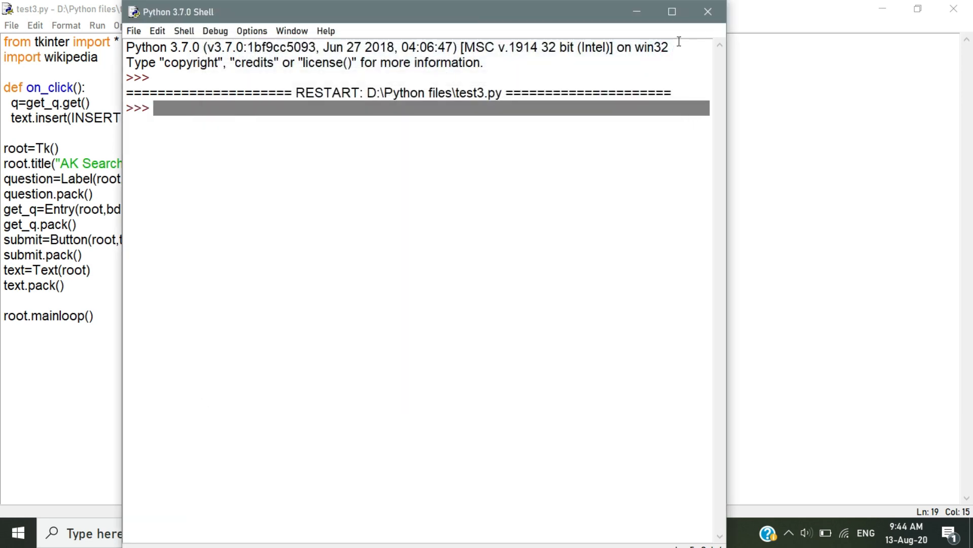